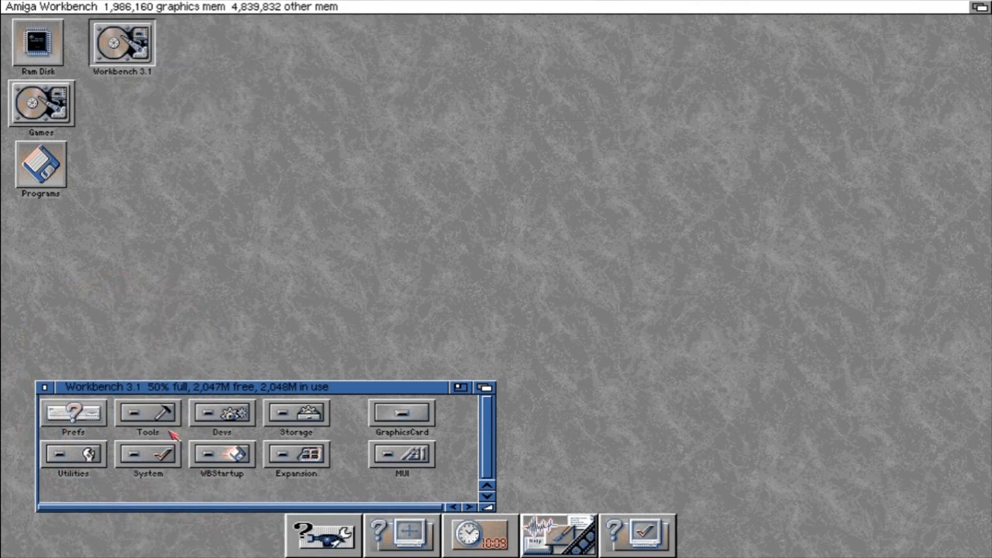
Reach the Commodities drawer via Tools and select the ClickToFront commodity.
double_click(147, 414)
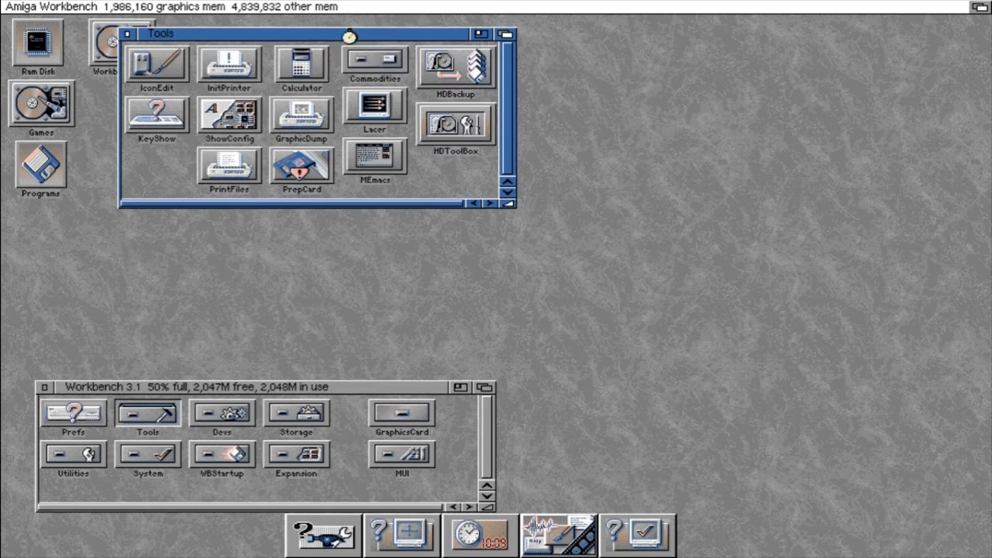
double_click(372, 65)
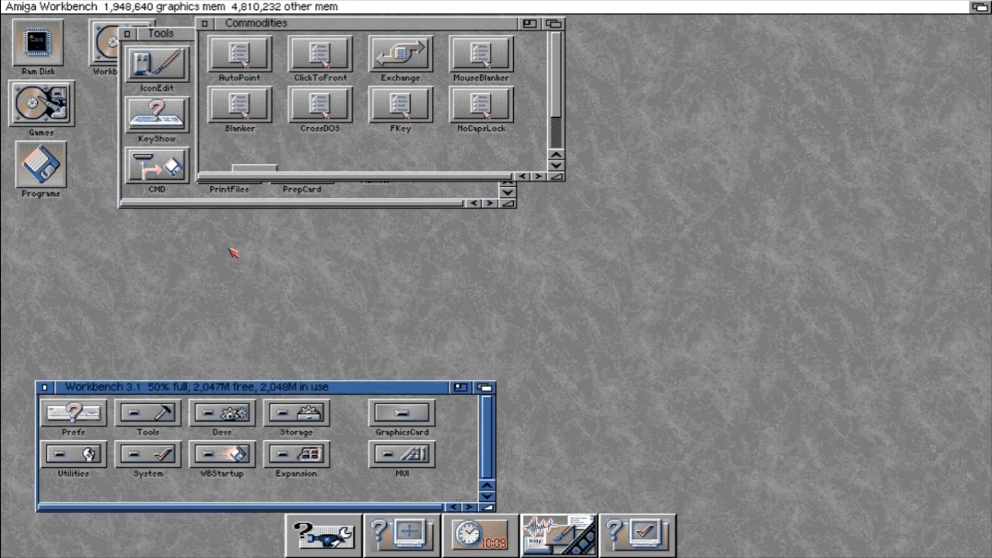
left_click(388, 205)
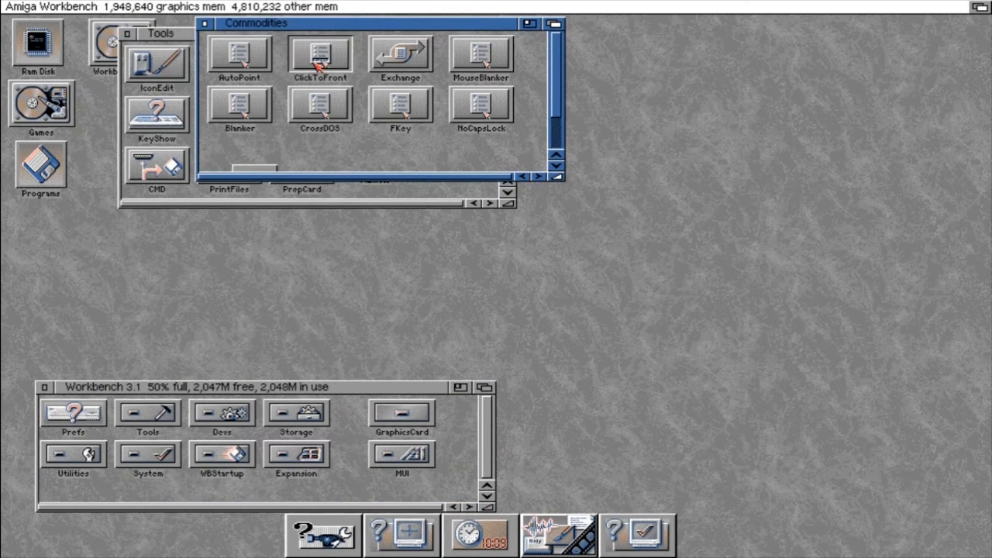
left_click(159, 38)
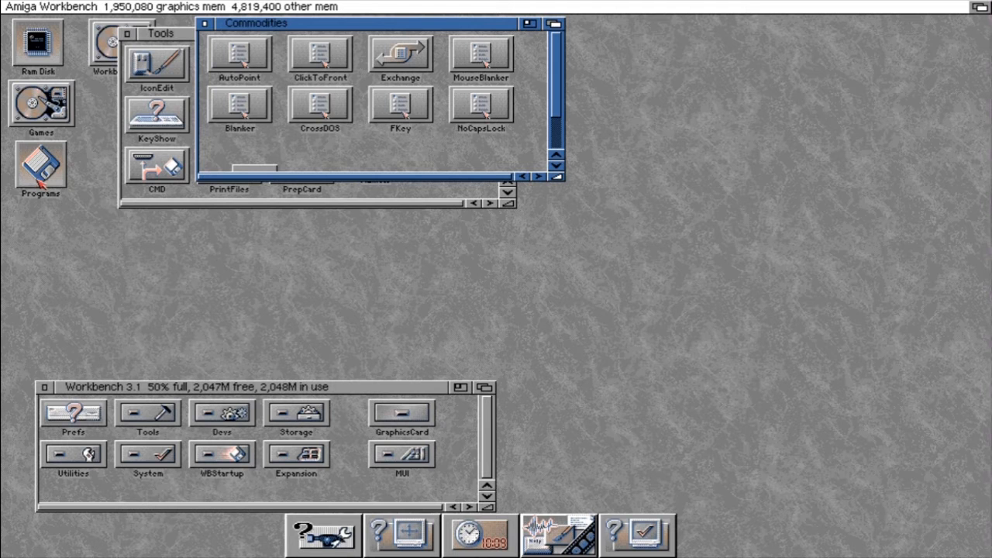
Run SnoopDos from Programs, then launch ClickToFront so its lookups get logged.
double_click(41, 168)
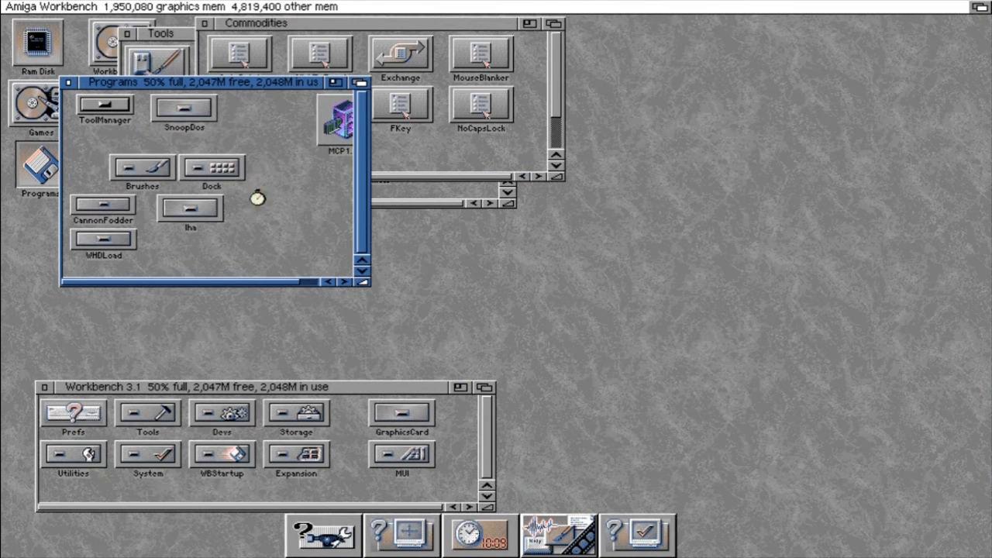
double_click(177, 105)
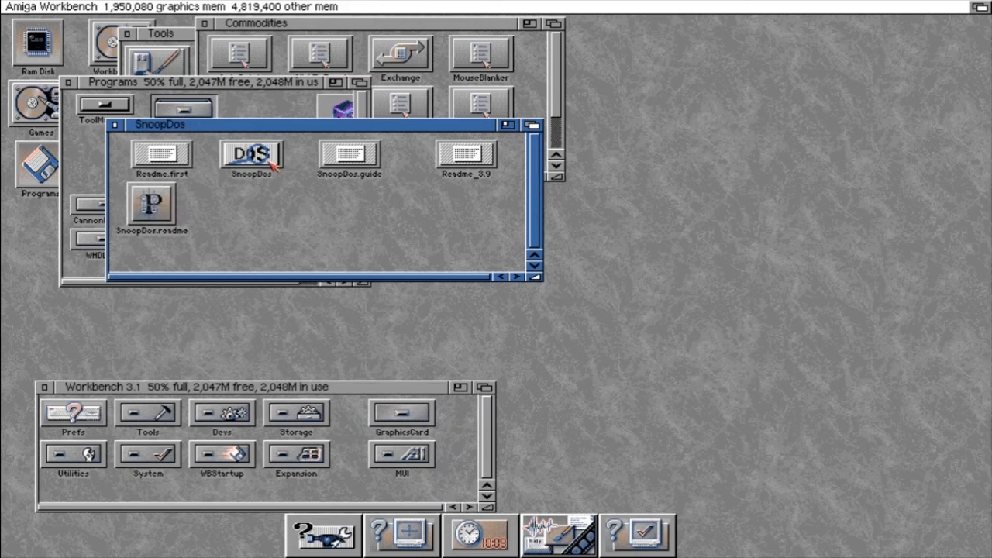
double_click(251, 154)
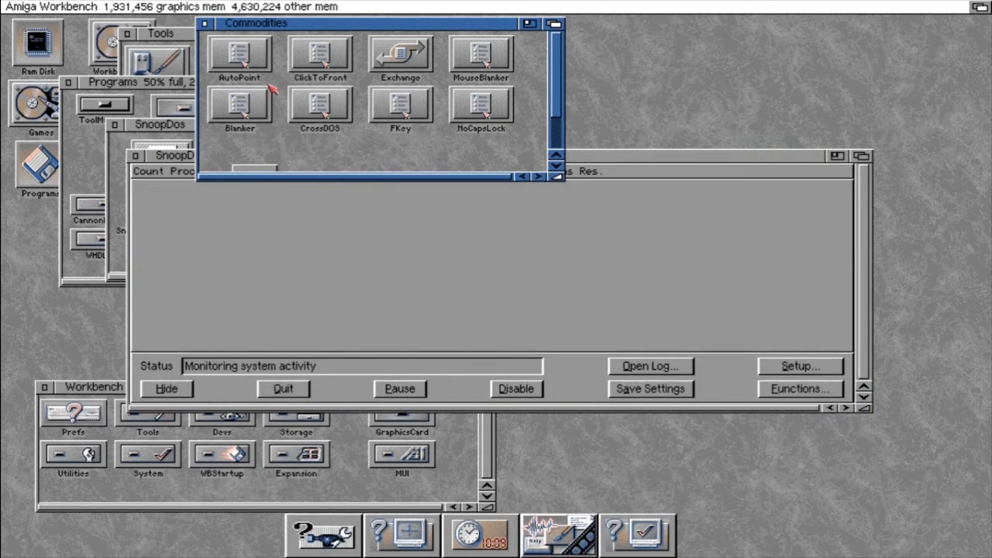
double_click(321, 59)
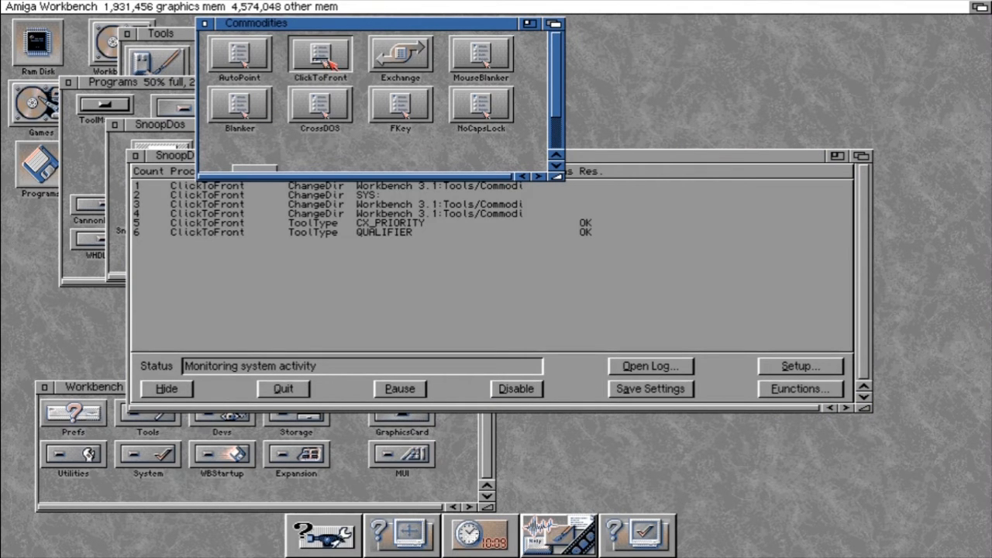
mouse_move(508, 296)
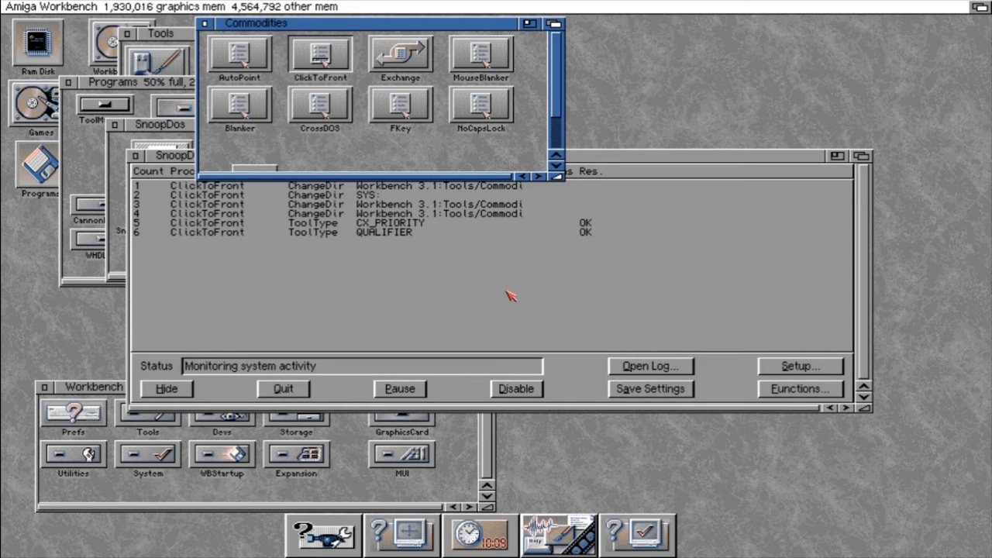
mouse_move(446, 332)
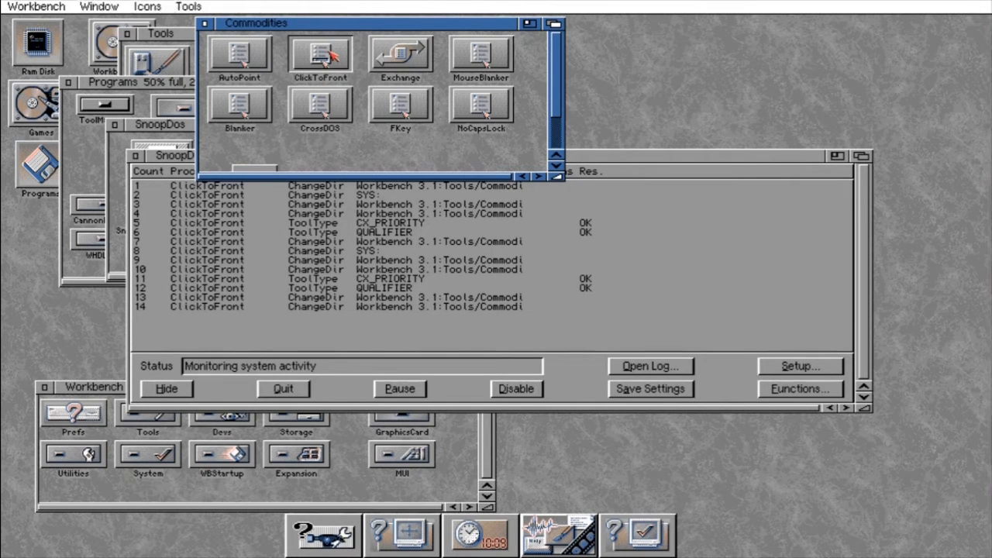
In ClickToFront's icon information, change the QUALIFIER=LEFT_ALT tool type to NONE.
left_click(146, 5)
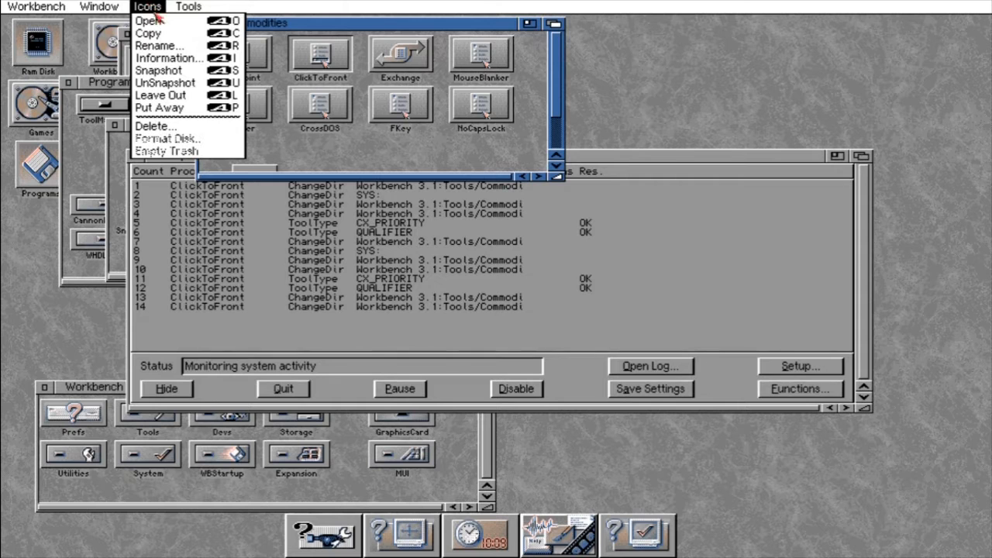
left_click(163, 57)
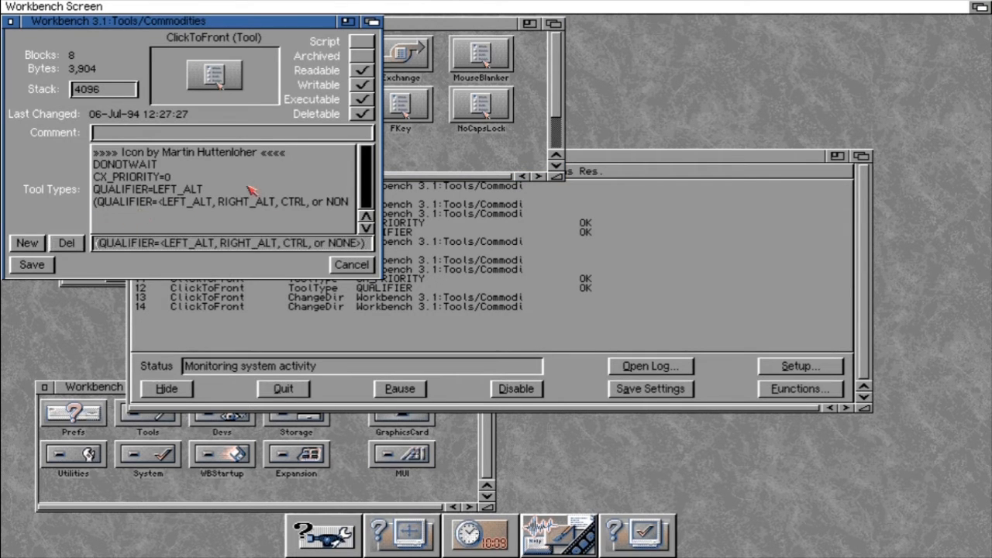
mouse_move(279, 235)
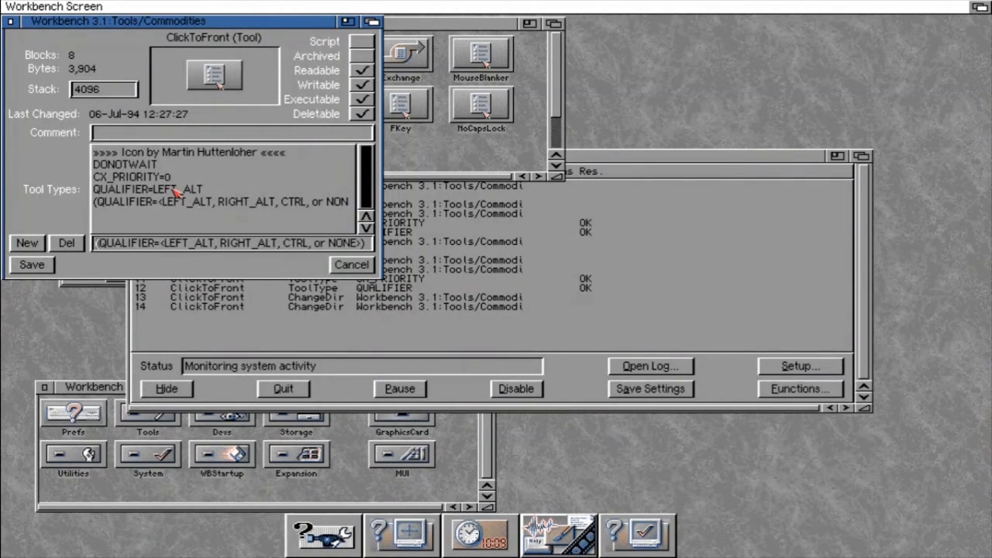
left_click(155, 189)
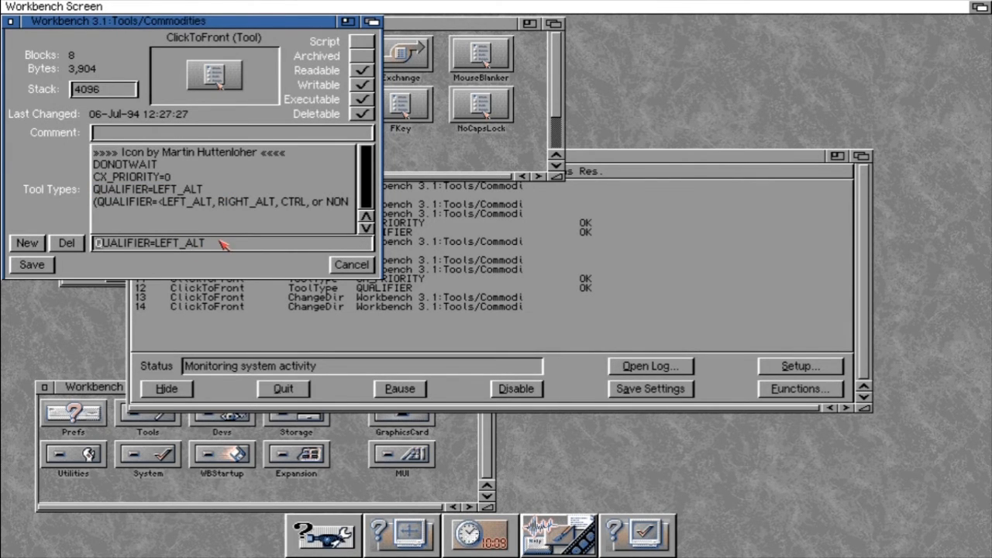
key("BackSpace")
type("NON")
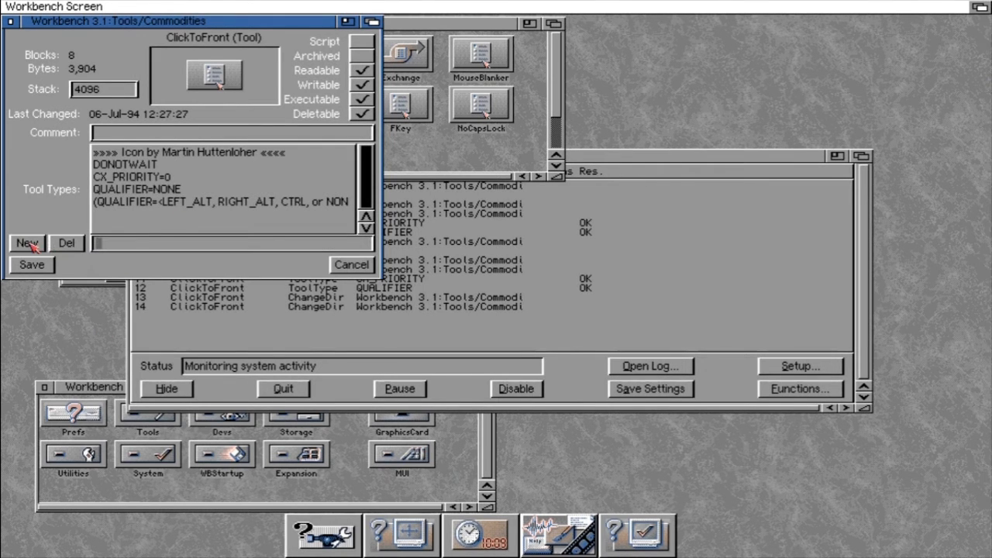
Add a new ACTIVATE=1 tool type and save ClickToFront's tool types.
type("ACTIVATE")
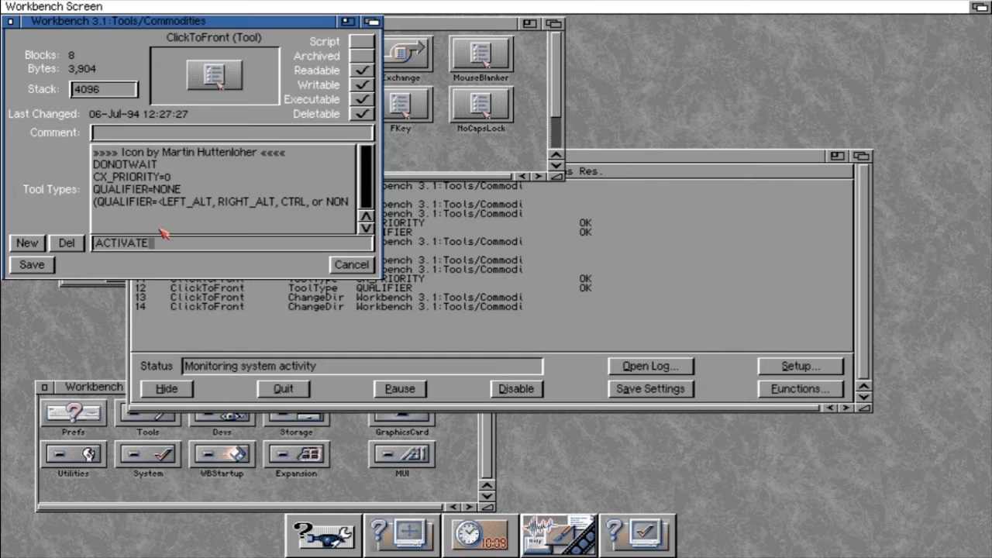
type("=1")
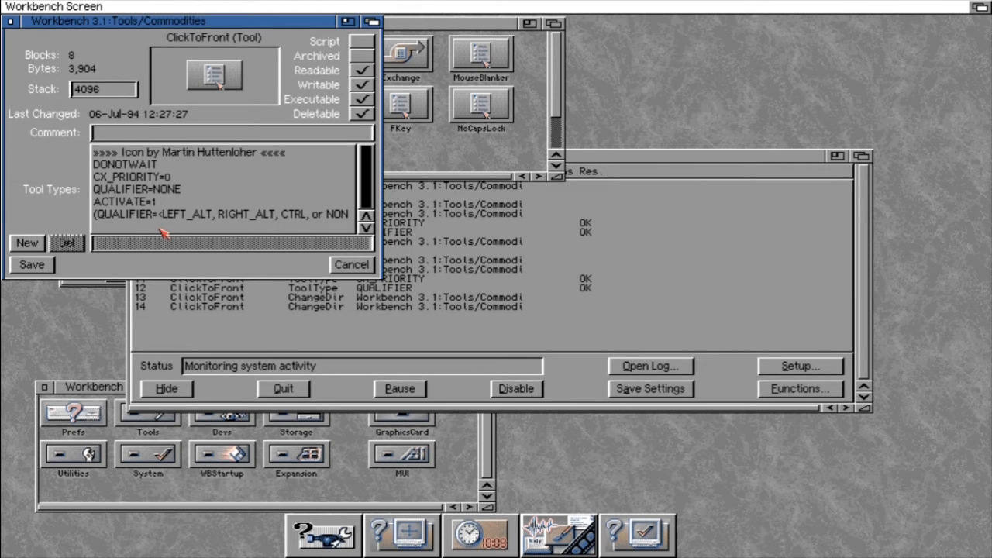
left_click(355, 263)
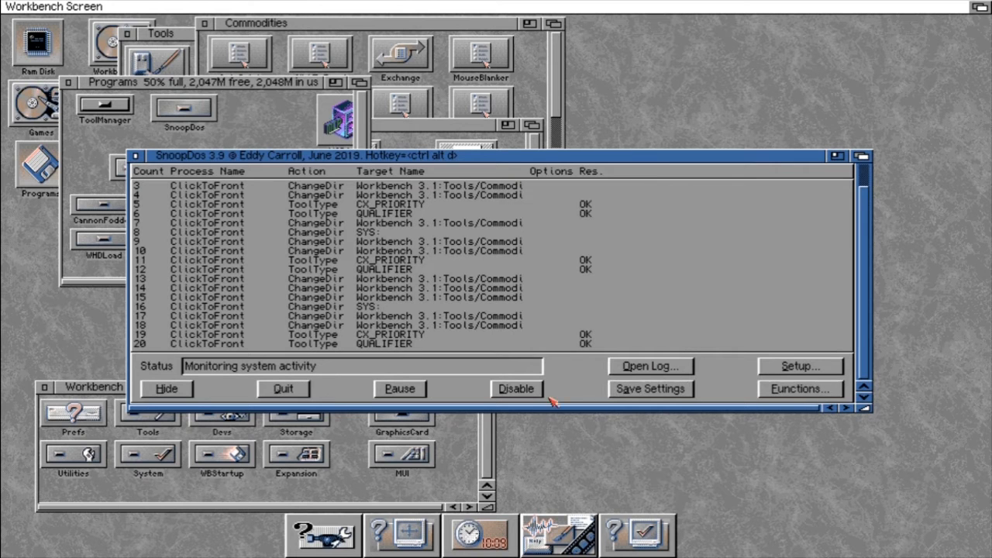
mouse_move(275, 400)
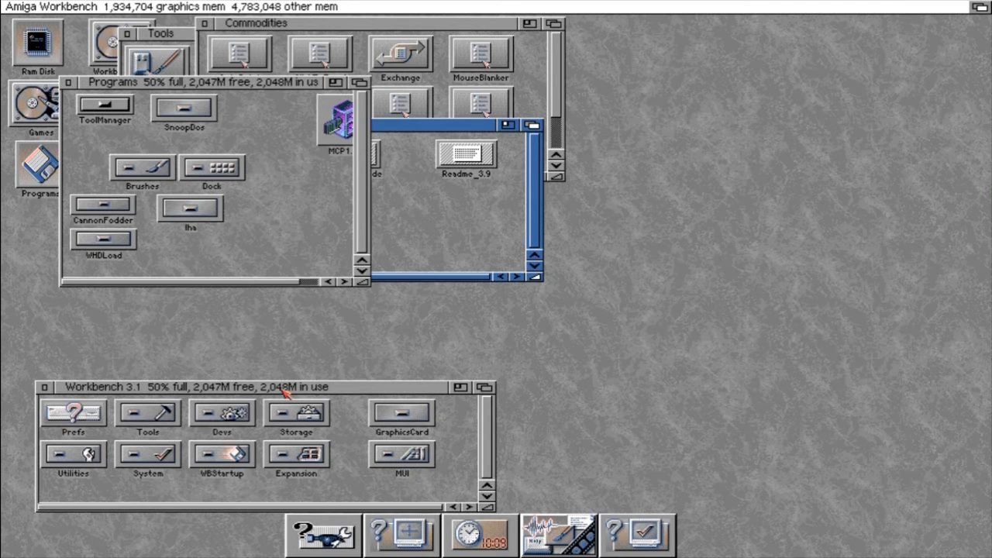
mouse_move(176, 96)
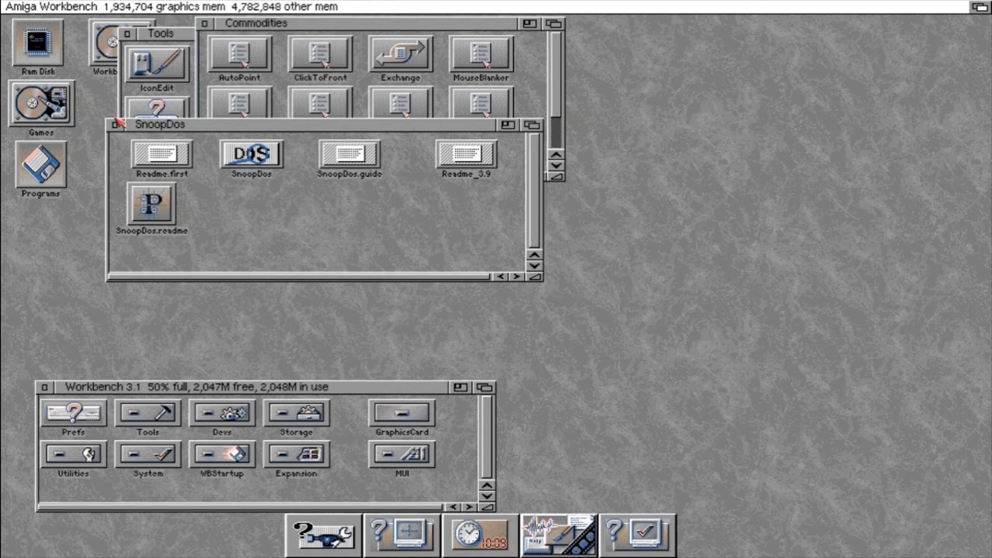
Inside the WBStartup drawer, permanently delete the MCP020 program.
left_click(118, 124)
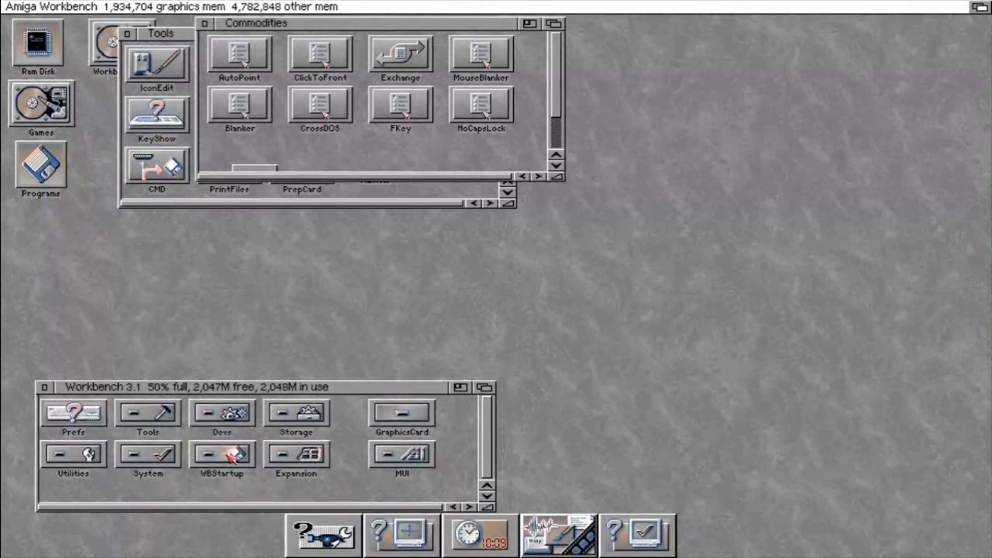
double_click(223, 456)
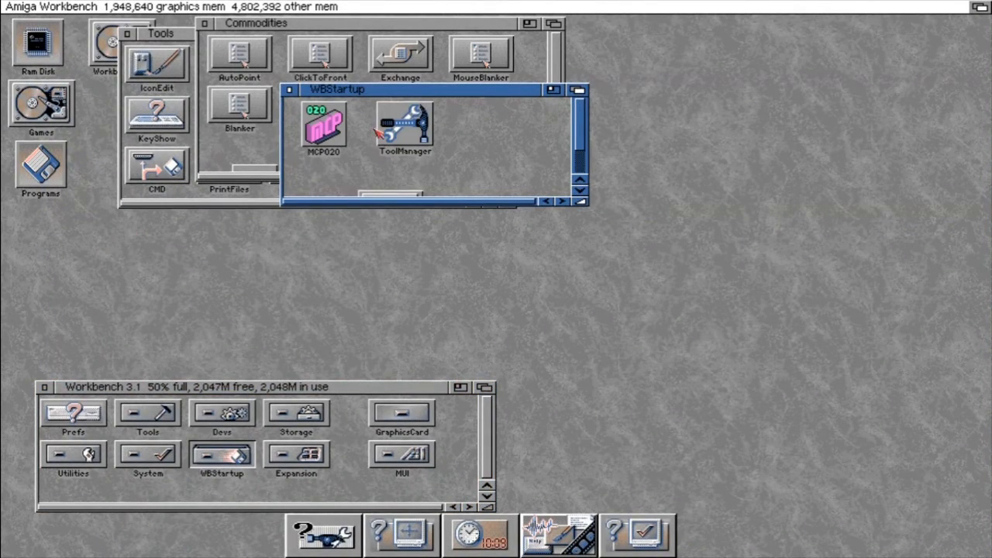
mouse_move(581, 258)
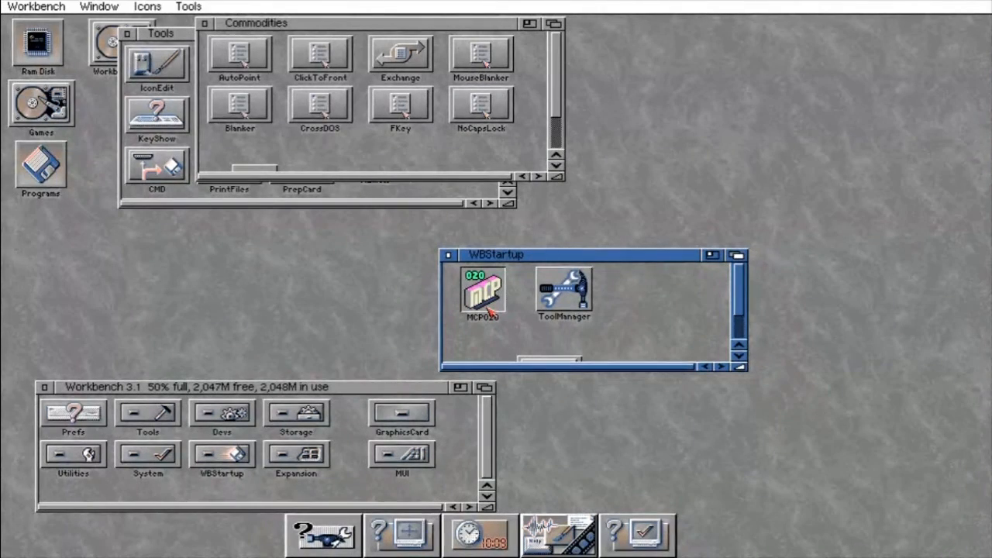
left_click(141, 6)
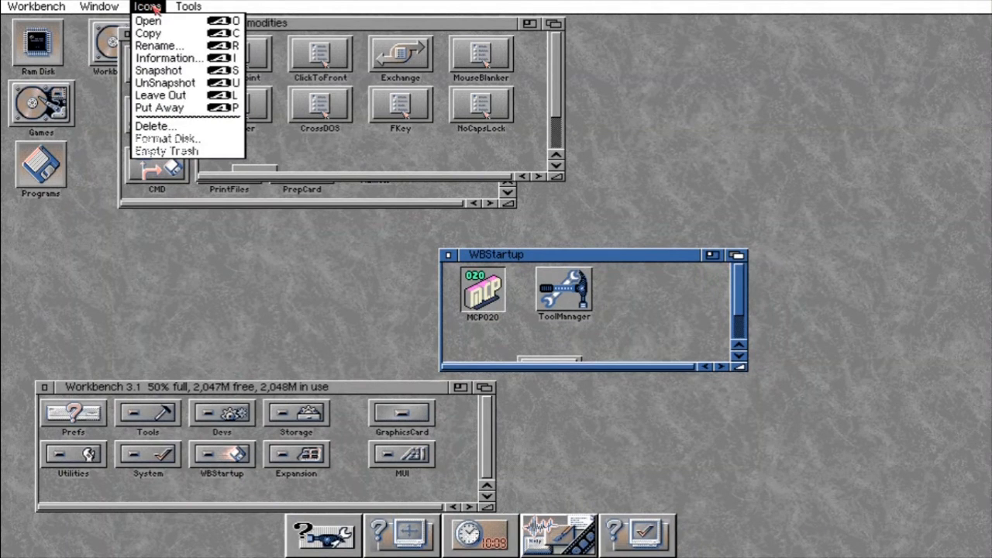
left_click(162, 124)
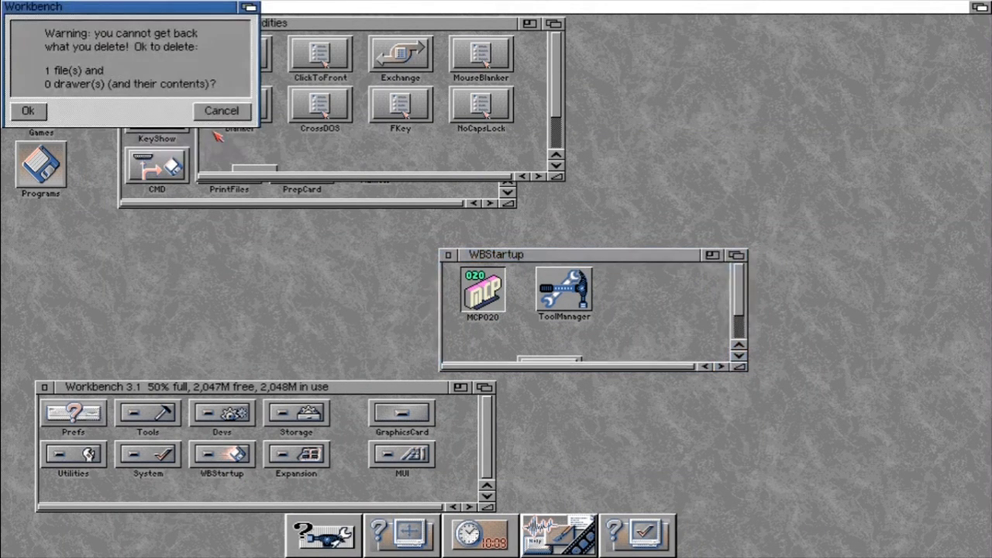
left_click(25, 112)
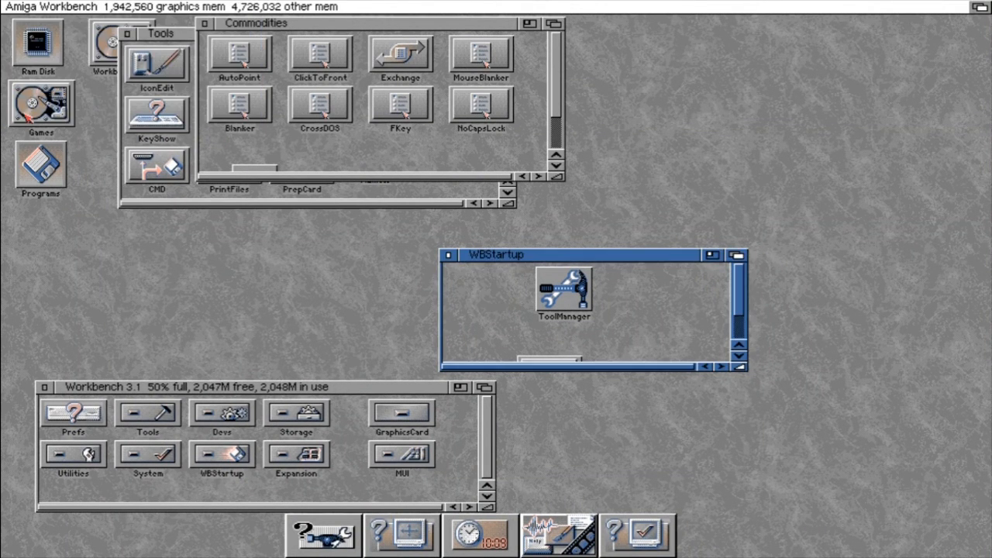
mouse_move(328, 60)
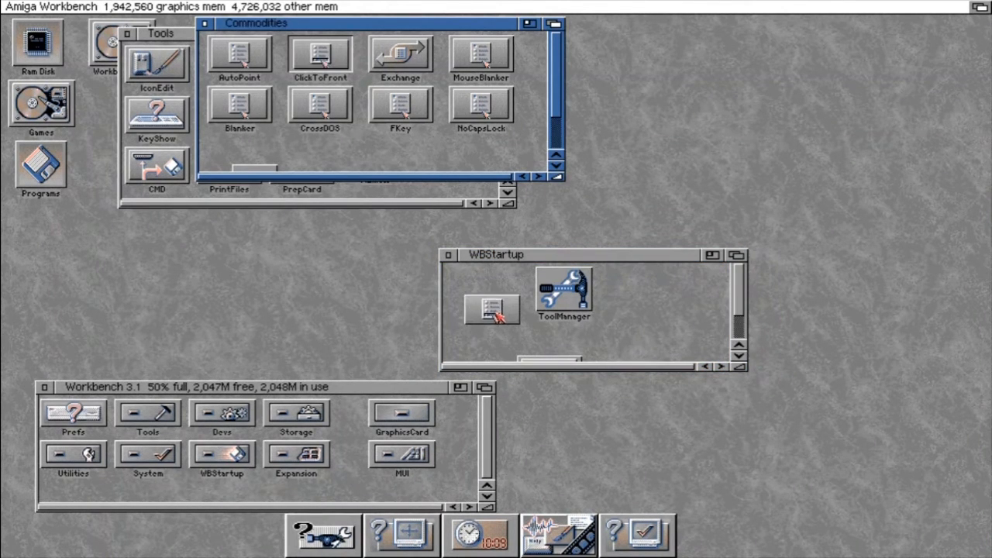
Copy ClickToFront and drag Copy_of_ClickToFront into the WBStartup window.
left_click(490, 310)
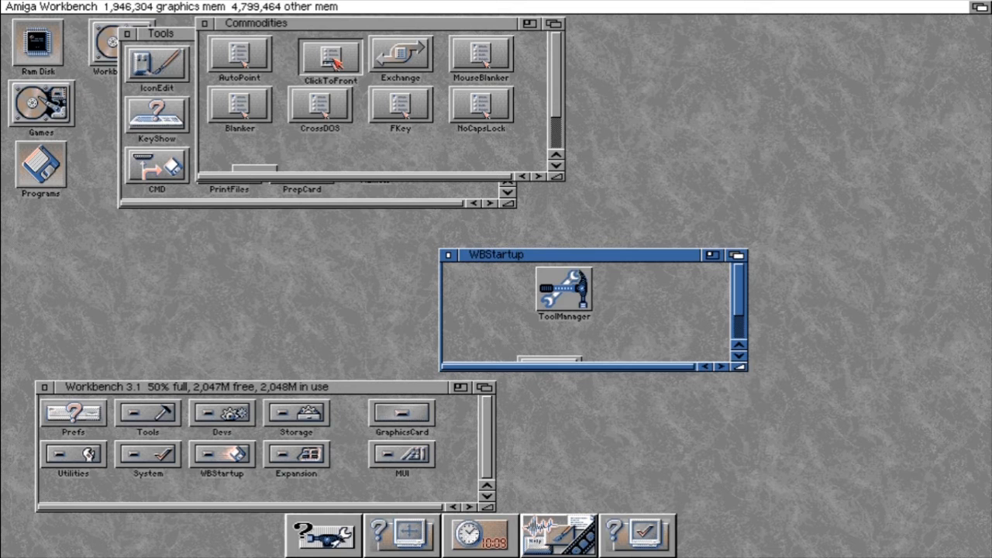
mouse_move(183, 7)
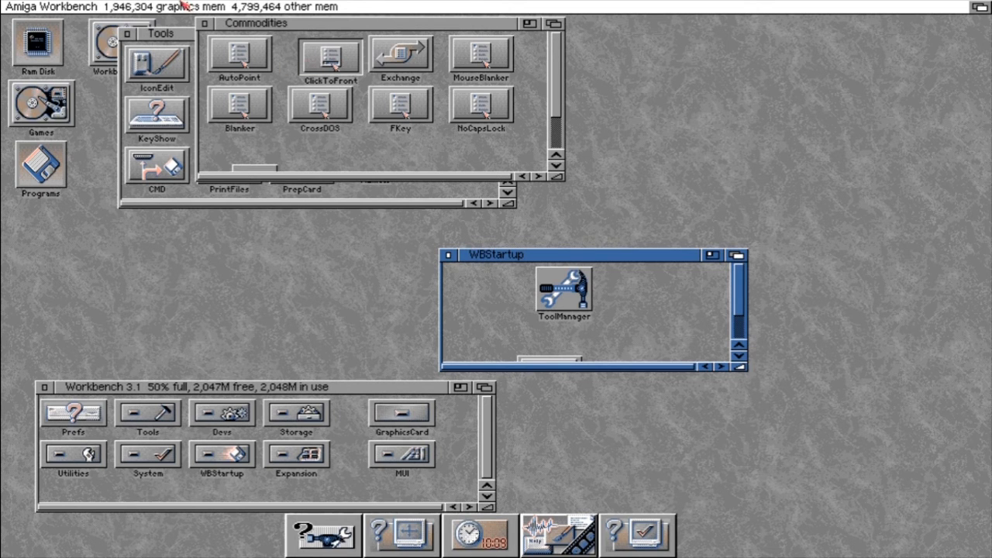
left_click(147, 6)
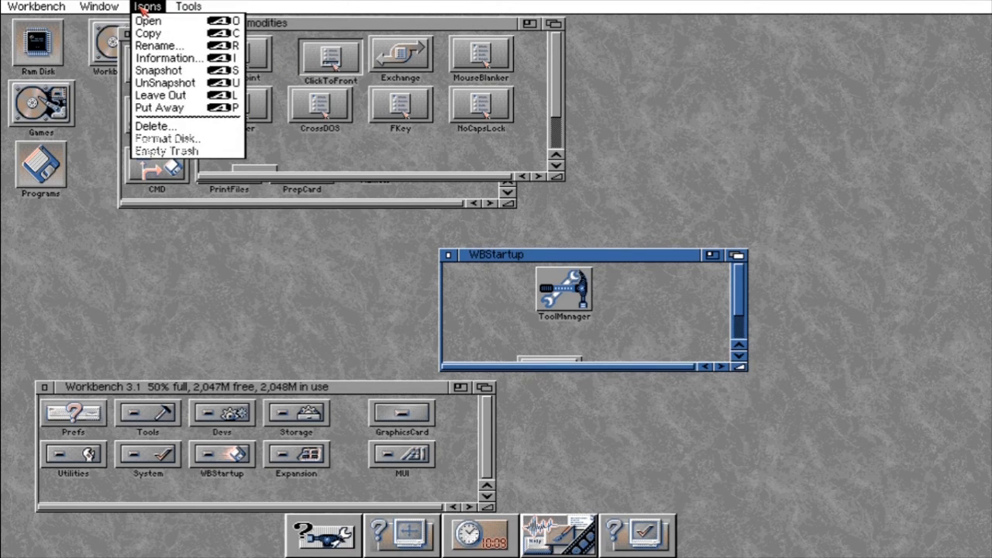
mouse_move(155, 34)
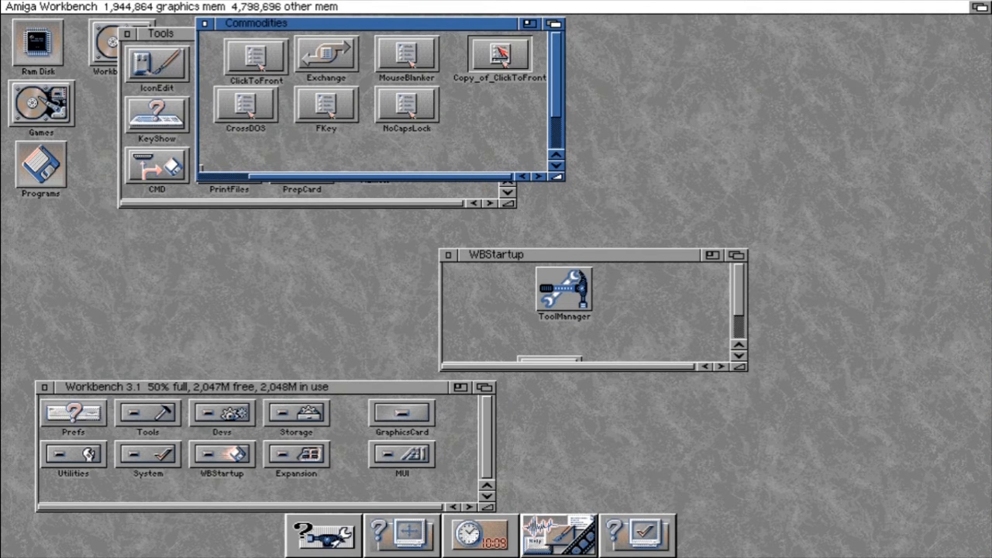
left_click_drag(499, 59, 481, 319)
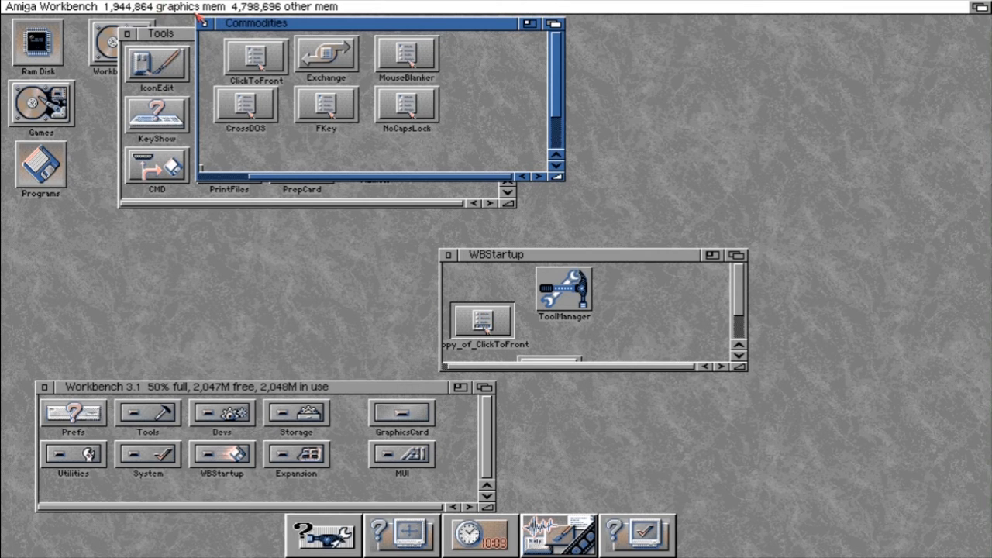
left_click(146, 6)
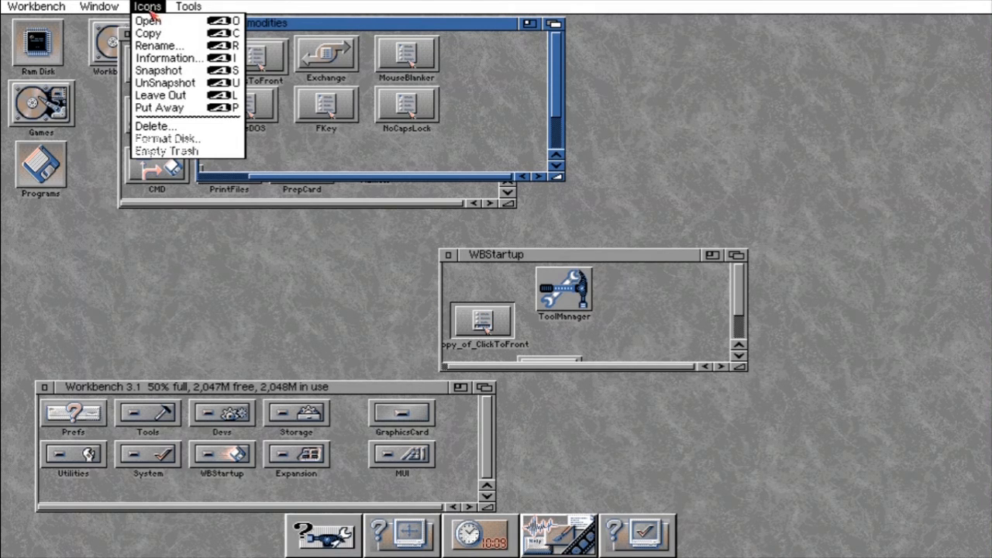
Rename the ClickToFront copy in WBStartup to a shortened name via Icons > Rename.
left_click(166, 47)
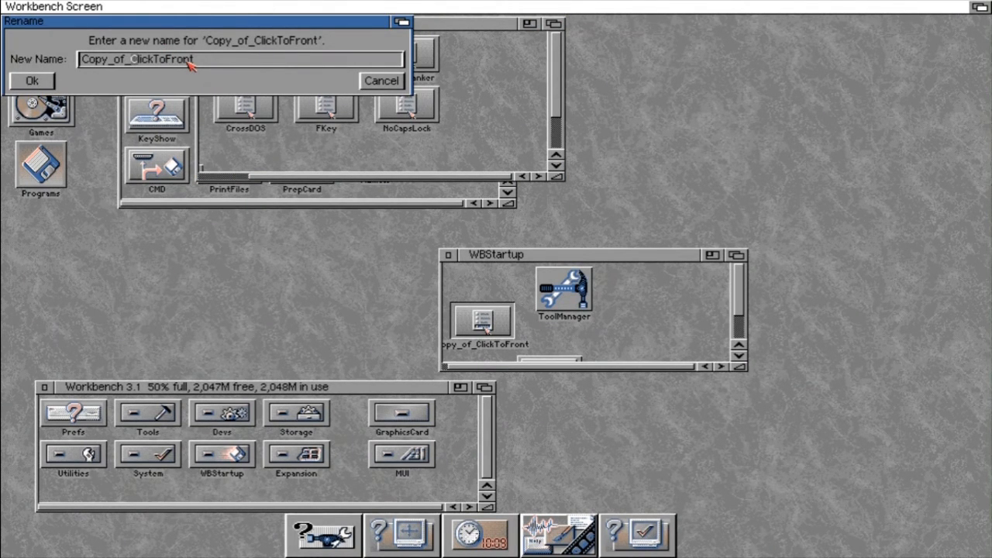
left_click(34, 80)
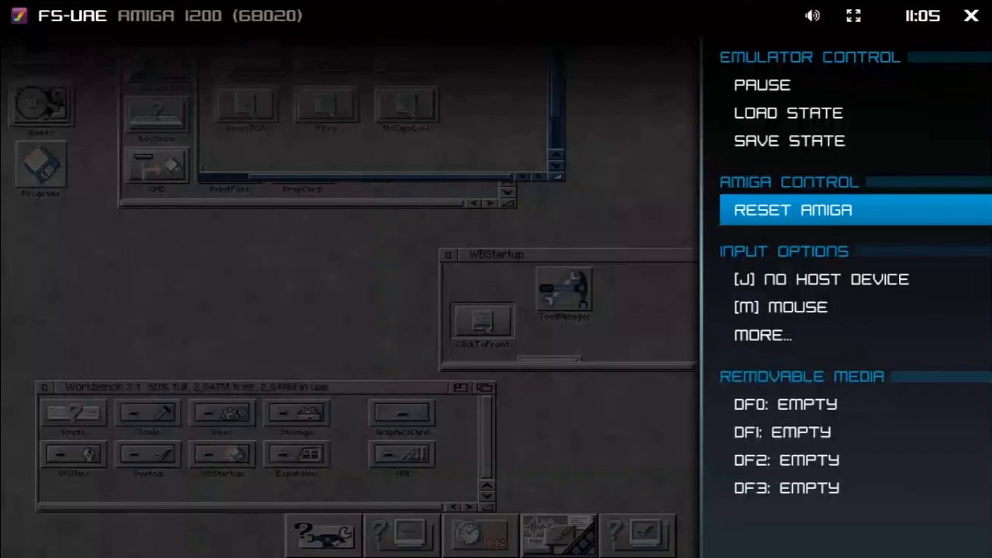
Reset the emulated Amiga from FS-UAE's menu and reopen the Workbench 3.1 disk.
left_click(797, 211)
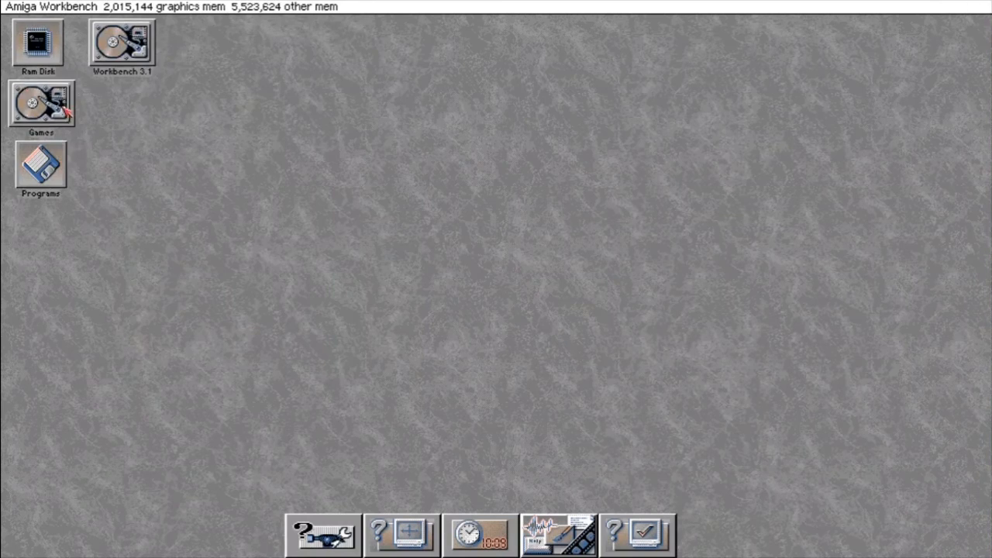
double_click(124, 44)
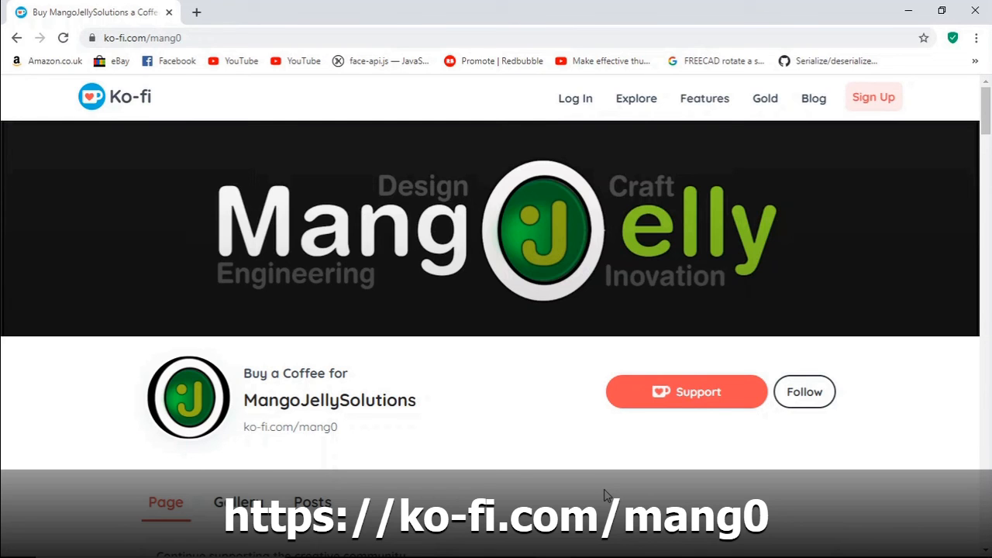
scroll("down", 3)
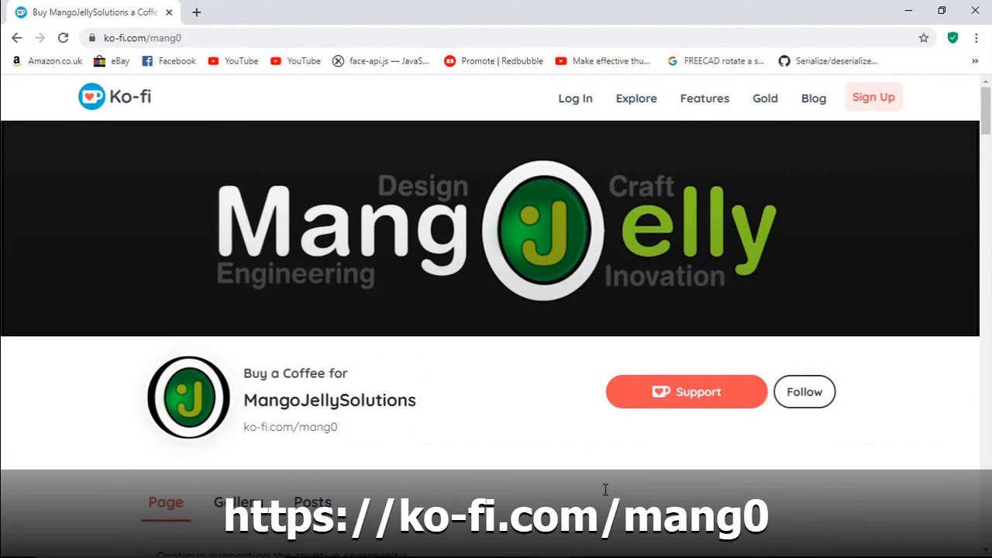
scroll("down", 3)
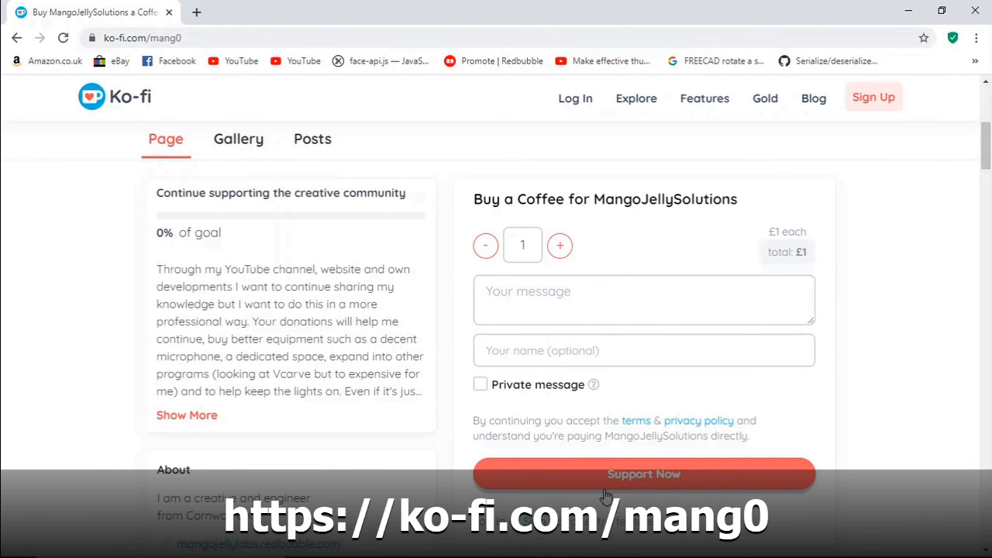
scroll("up", 3)
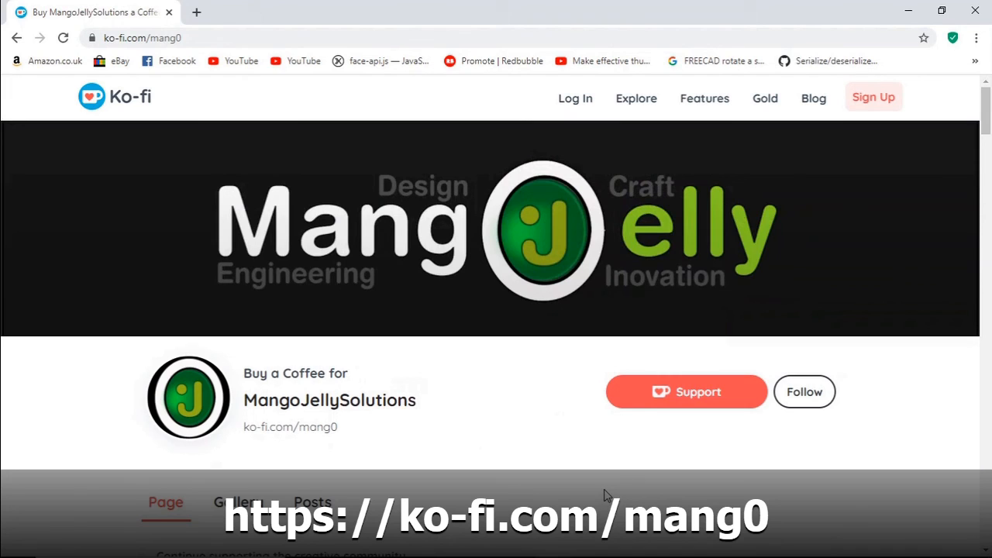